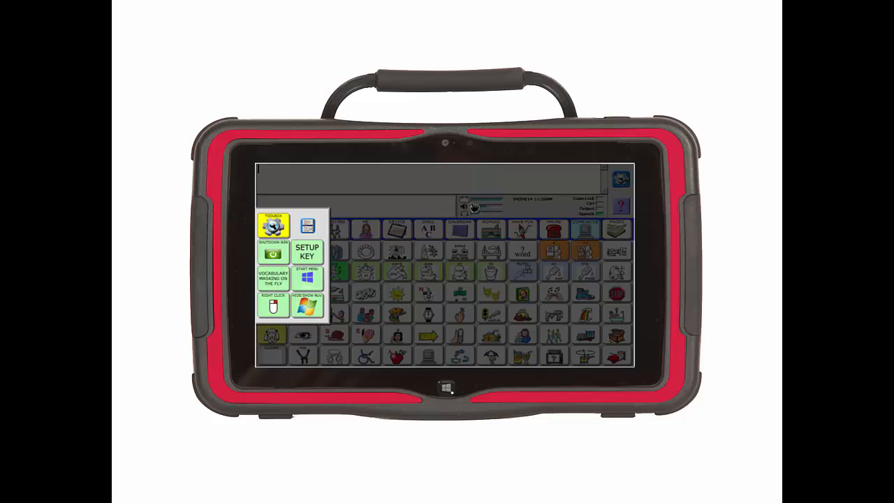
Open the Maintenance Menu from the Toolbox via MAINT MENU.
{"action": "left_click", "coordinate": [307, 251]}
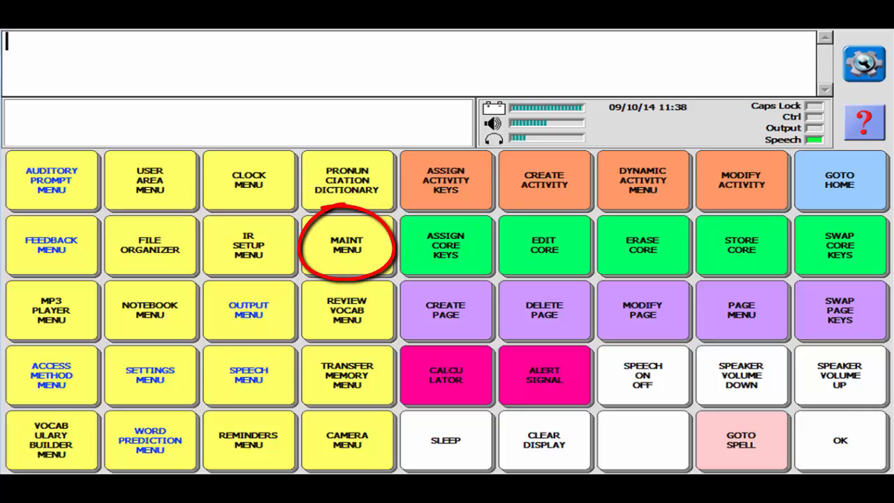
{"action": "left_click", "coordinate": [347, 245]}
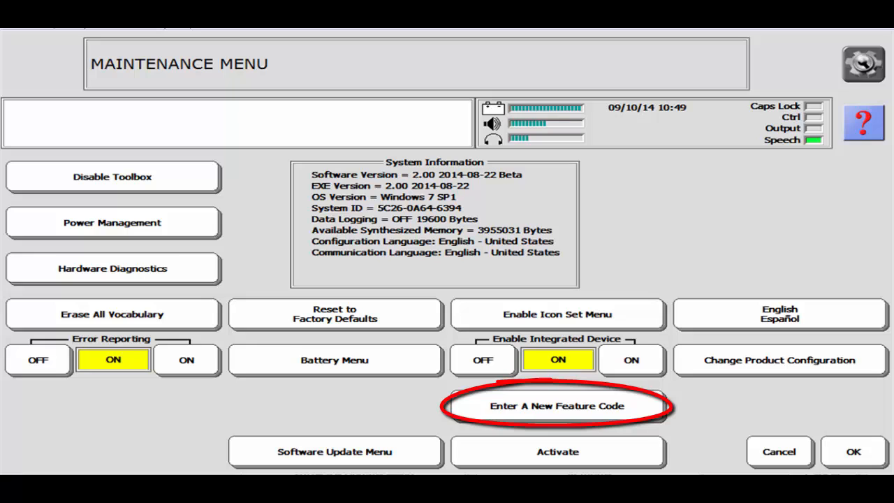
Start Enter A New Feature Code and decline loading it from a file.
{"action": "left_click", "coordinate": [557, 406]}
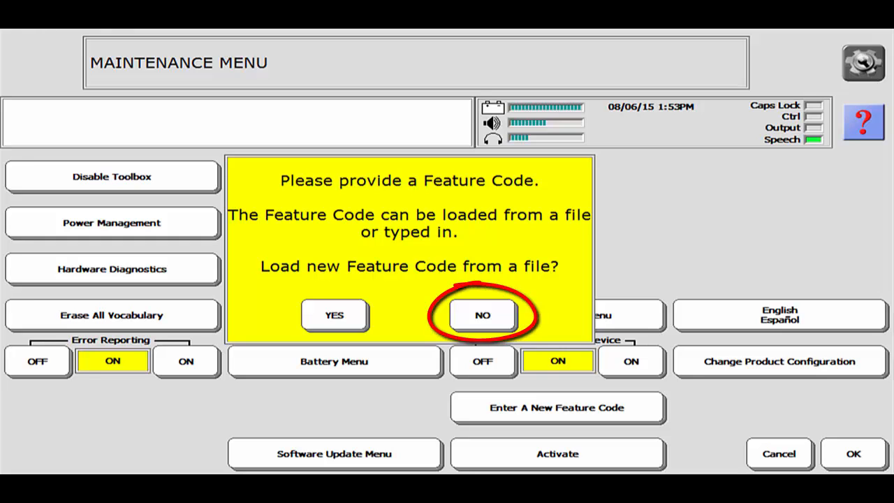
{"action": "left_click", "coordinate": [482, 315]}
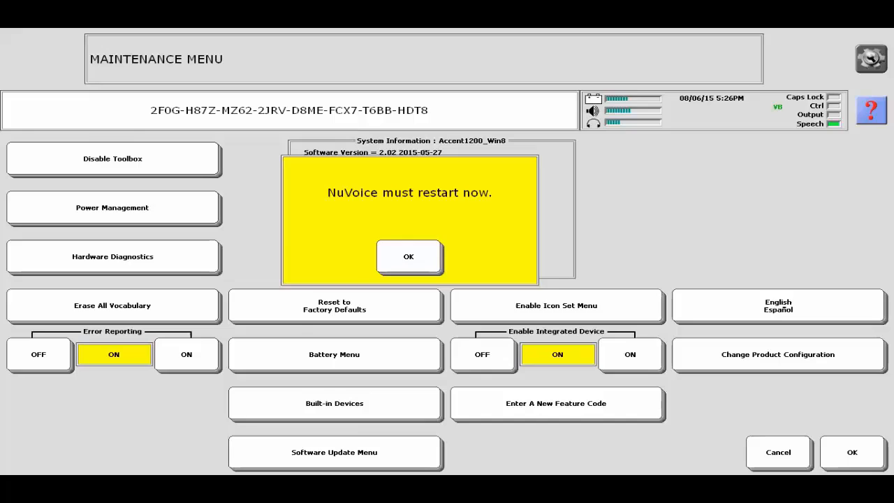
Confirm the 'NuVoice must restart now' prompt and let the software restart.
{"action": "left_click", "coordinate": [408, 257]}
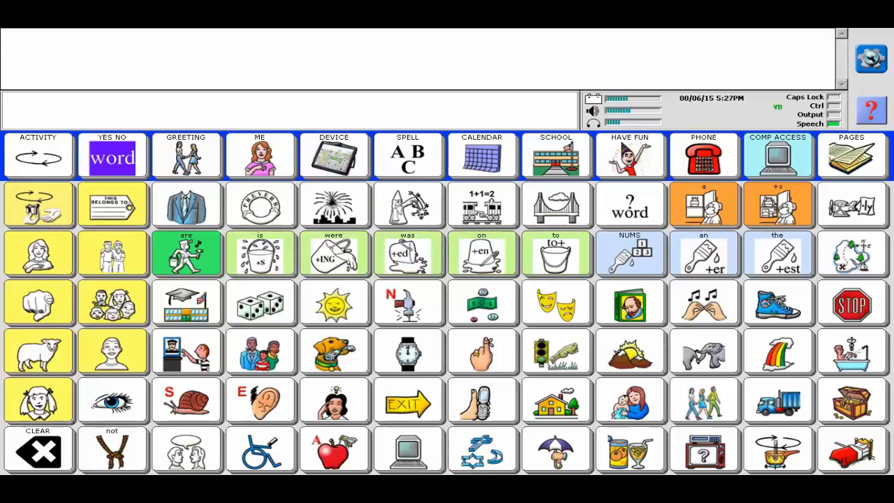
Reopen the Maintenance Menu from the Toolbox after the restart.
{"action": "left_click", "coordinate": [871, 59]}
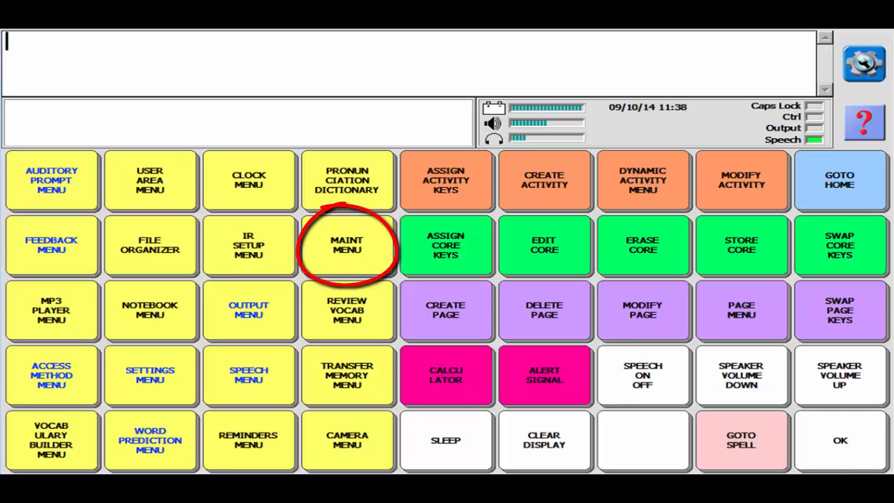
{"action": "left_click", "coordinate": [347, 245]}
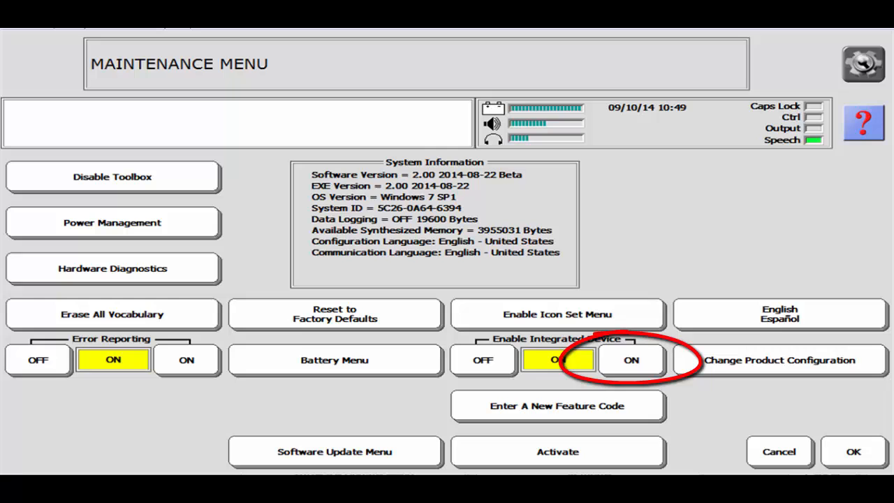